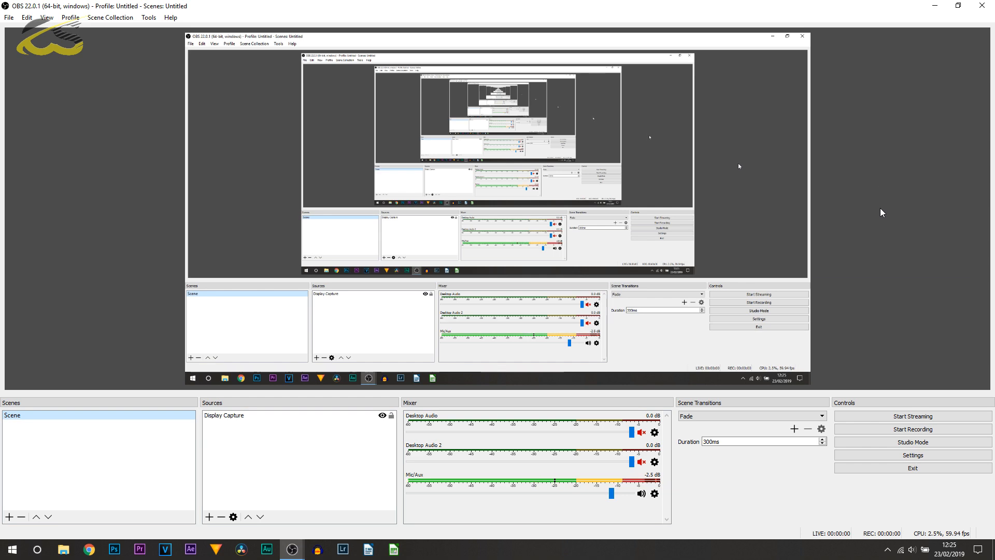
mouse_move(970, 251)
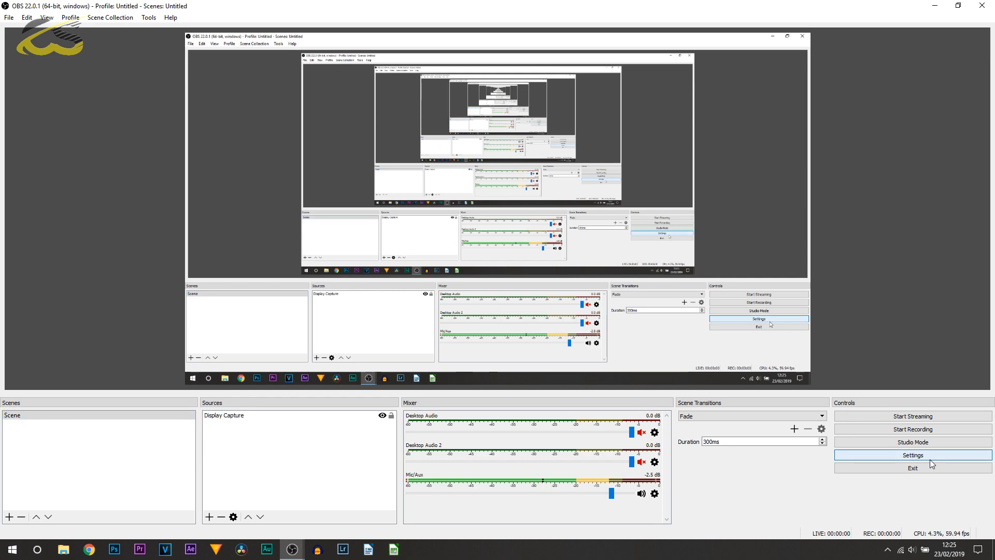
Step: Reach the Output settings page (simple mode, 2500 bitrate, x264, mp4) via Settings and Stream
click(912, 455)
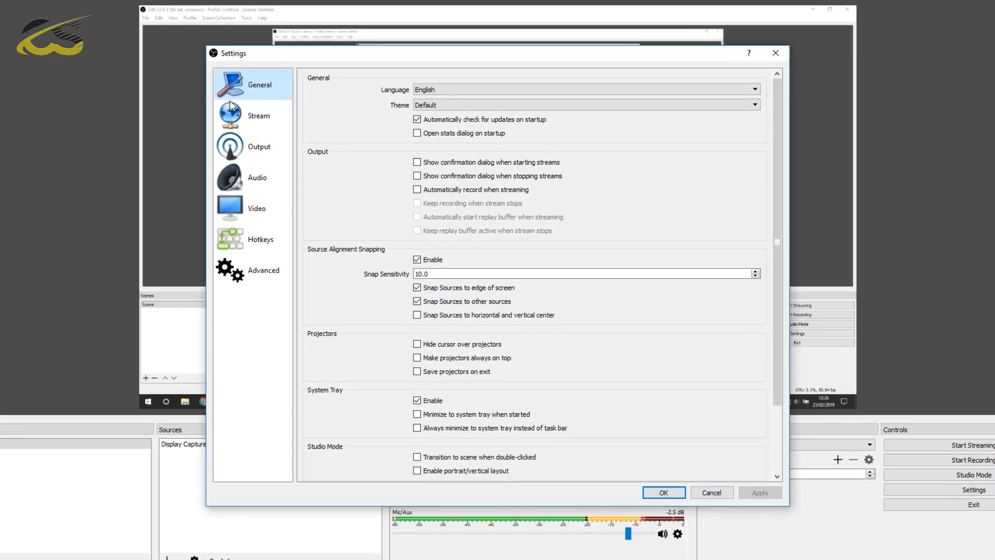
click(258, 116)
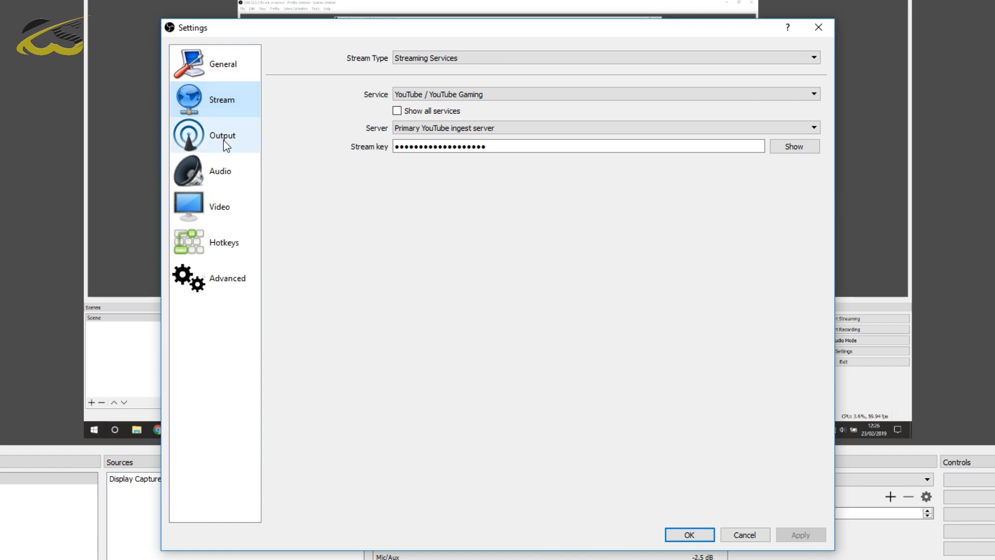
click(222, 135)
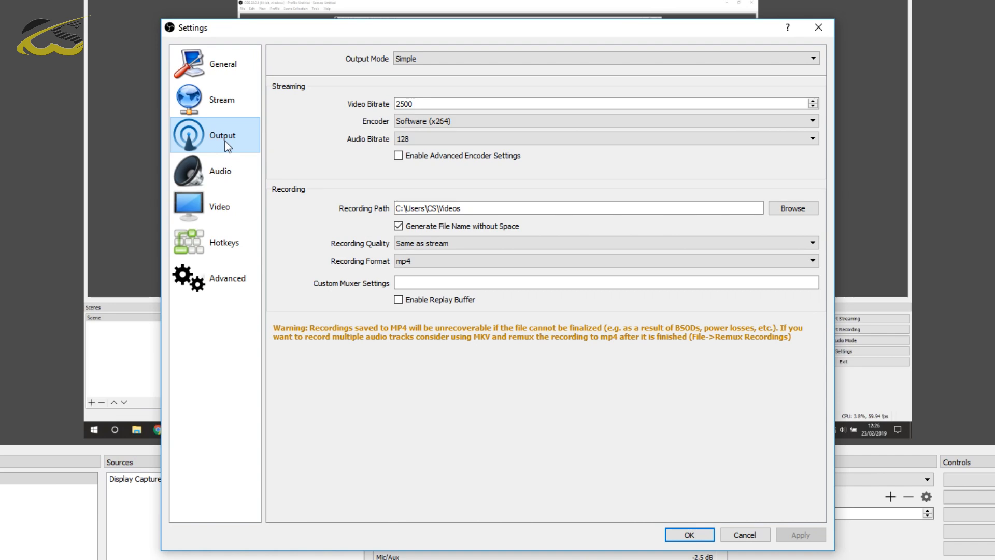
mouse_move(289, 134)
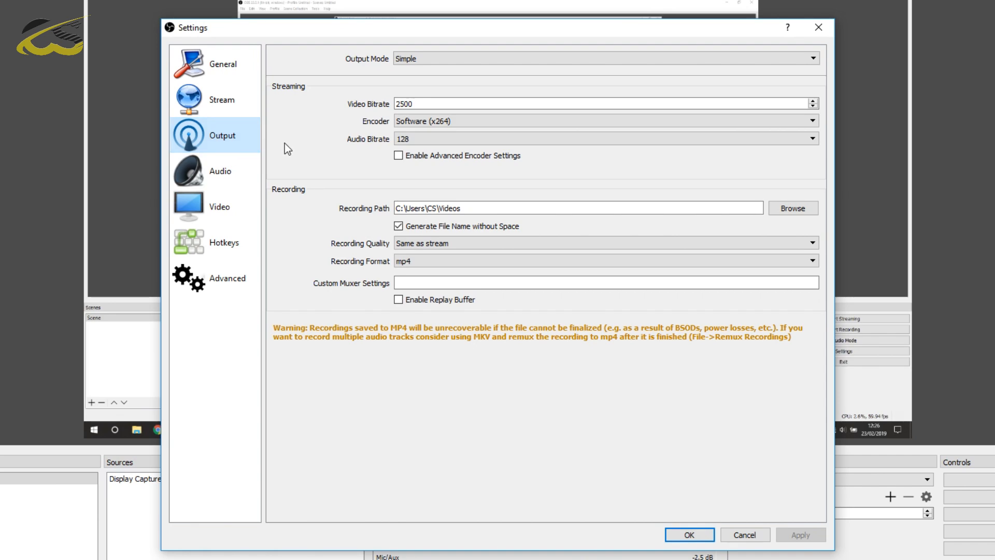
click(603, 58)
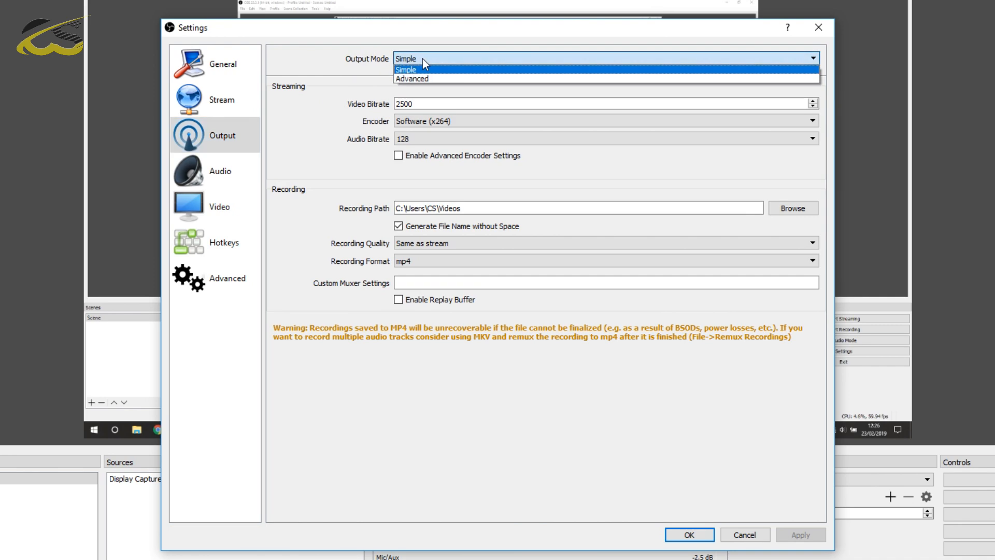
mouse_move(442, 74)
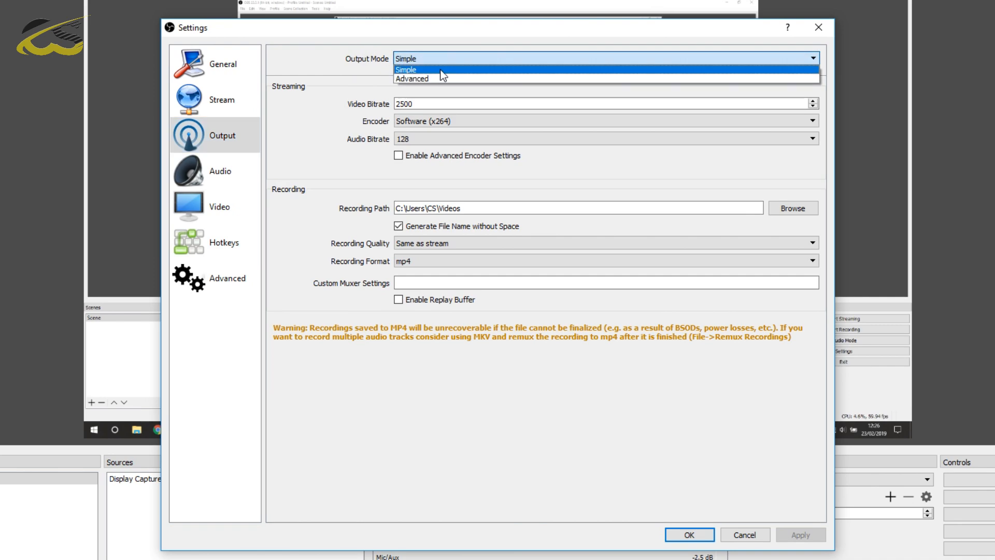
click(404, 69)
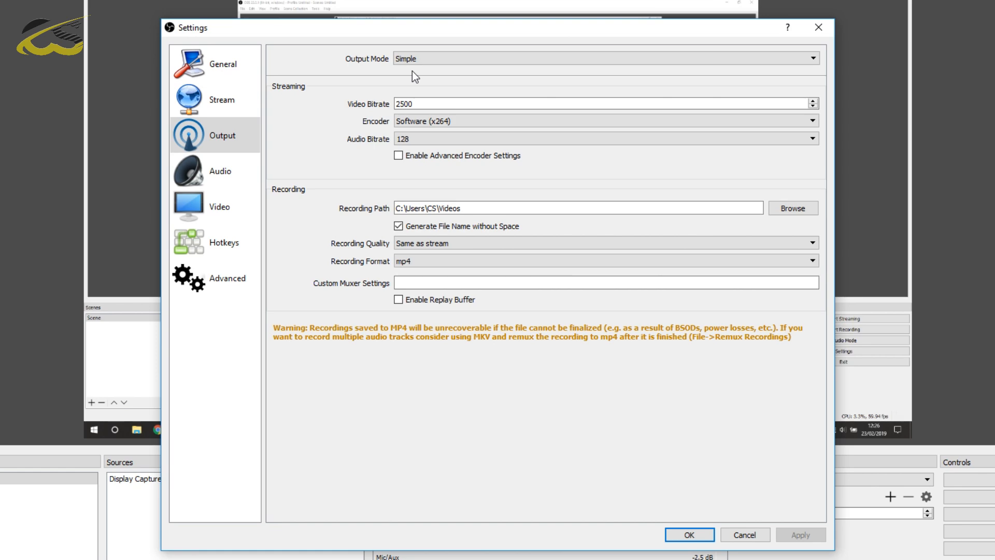
mouse_move(354, 85)
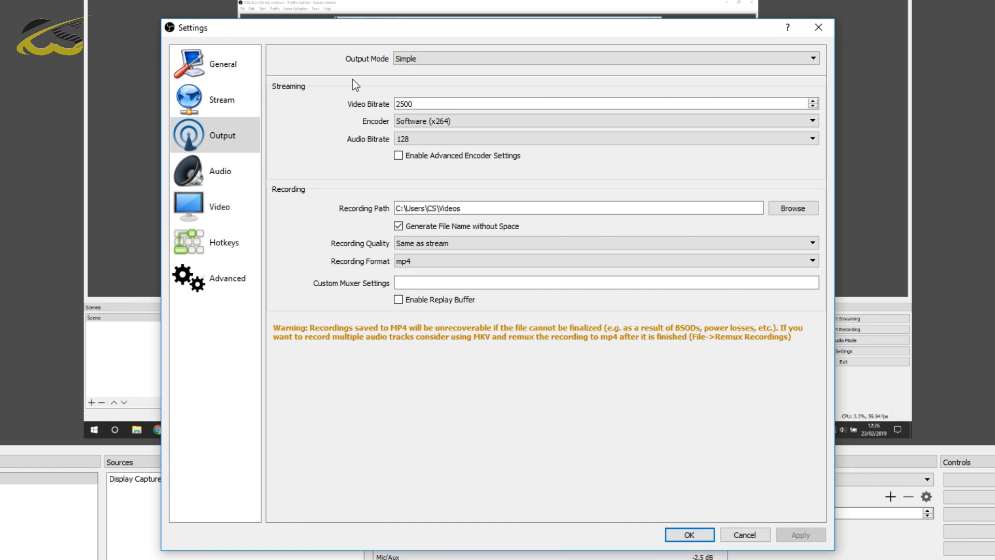
mouse_move(281, 194)
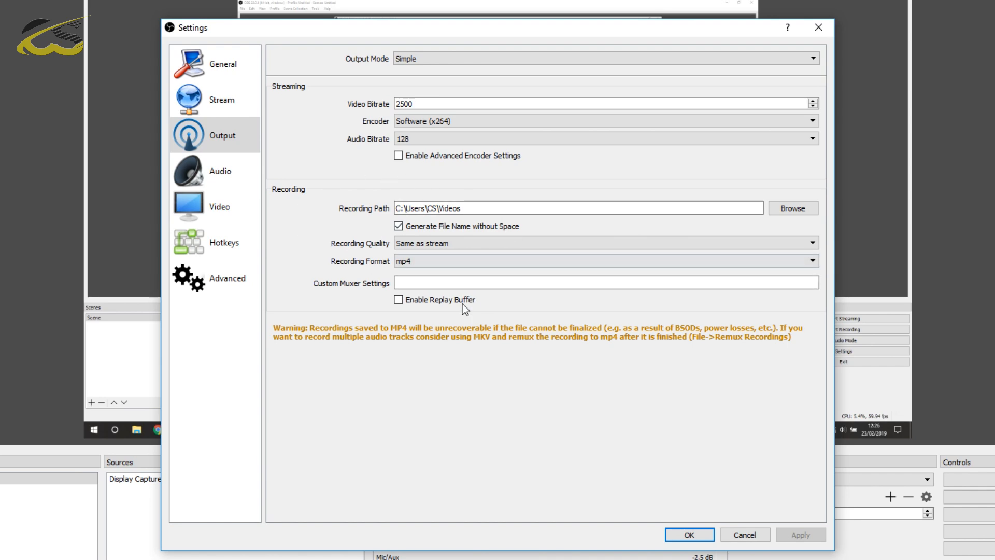
mouse_move(385, 221)
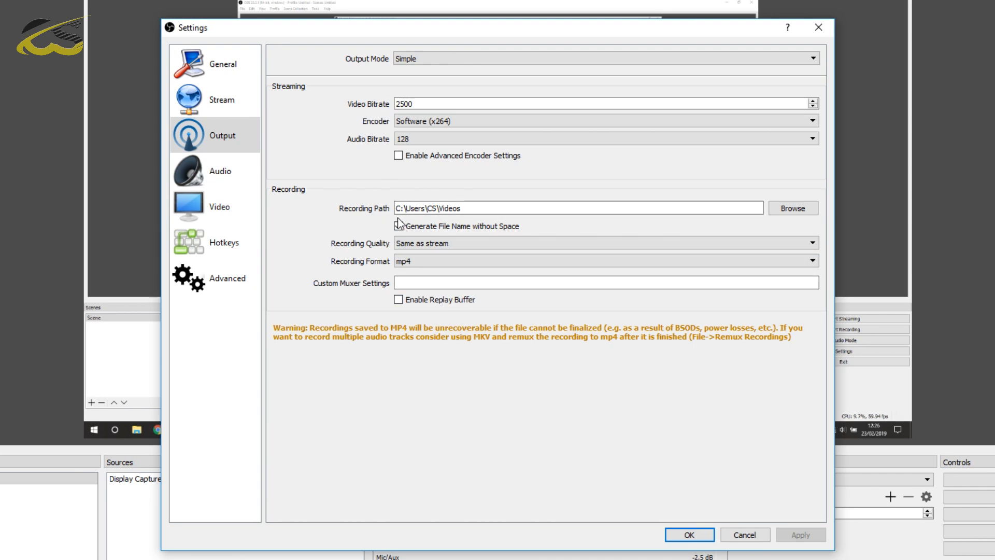
click(399, 226)
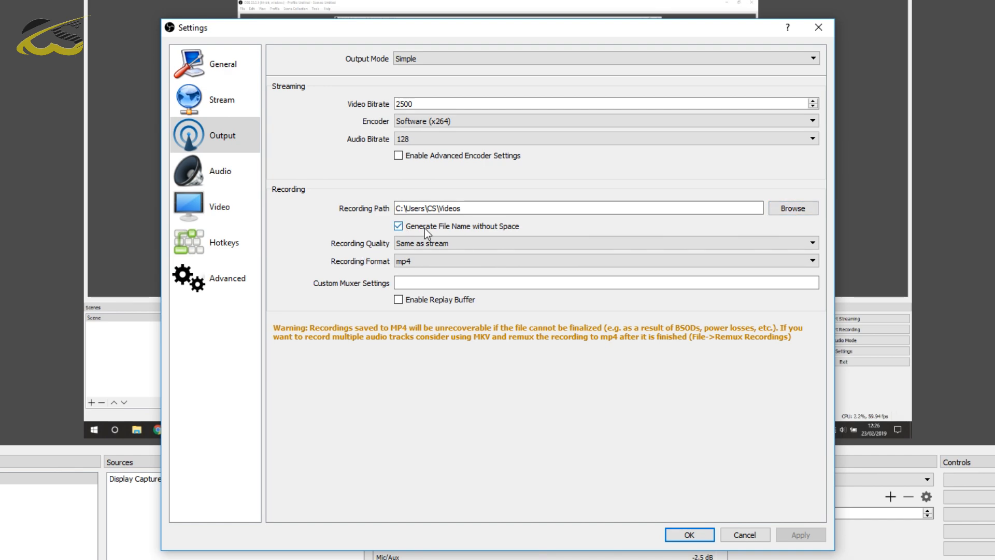
mouse_move(464, 231)
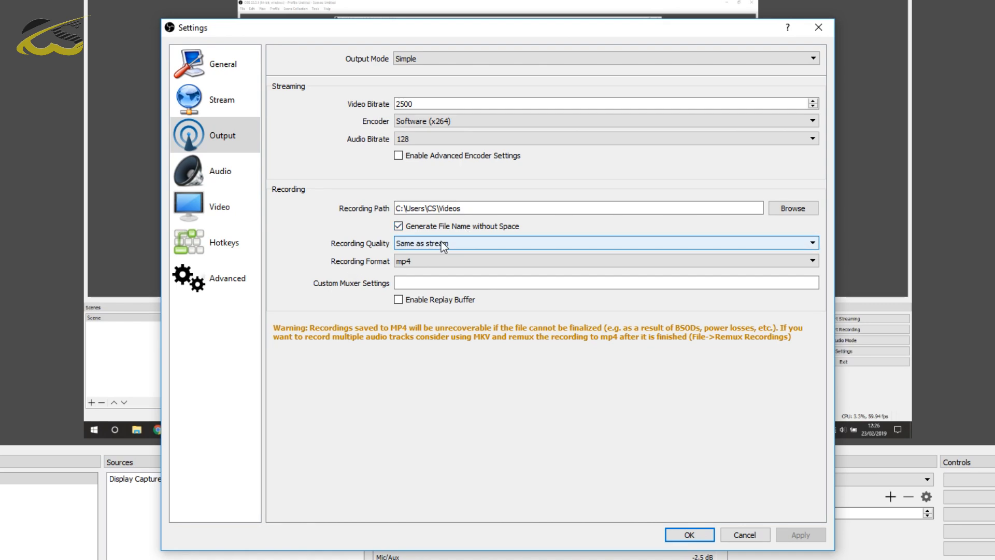
click(605, 243)
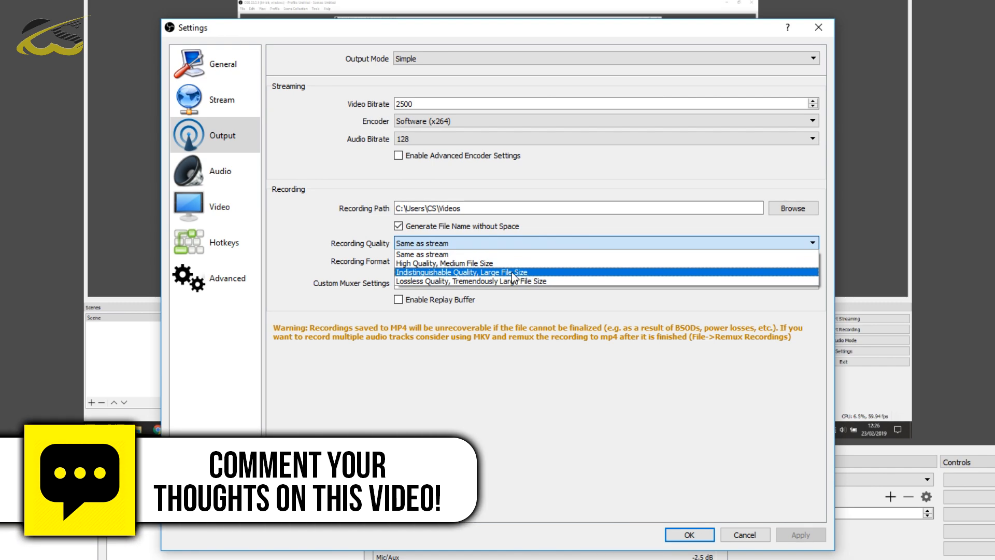
mouse_move(464, 263)
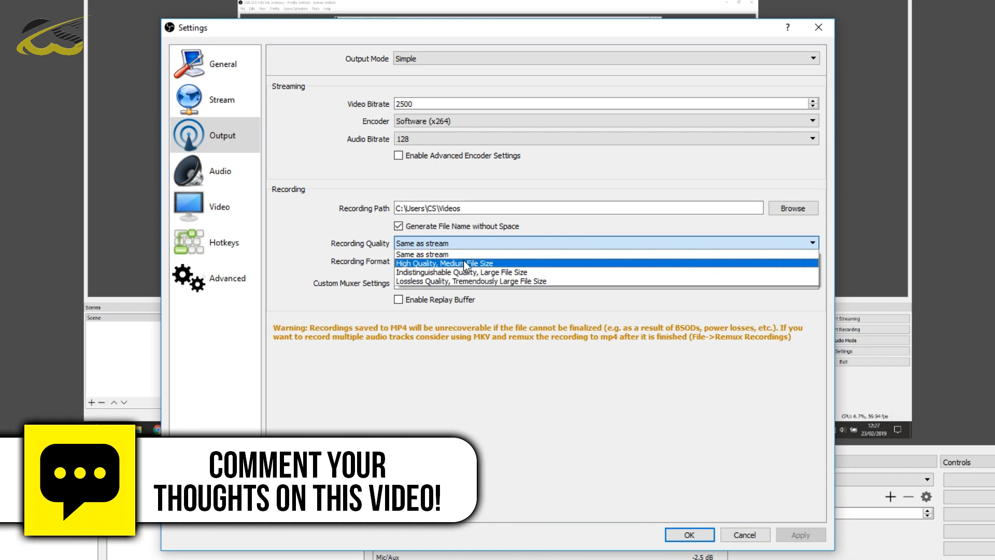
click(422, 254)
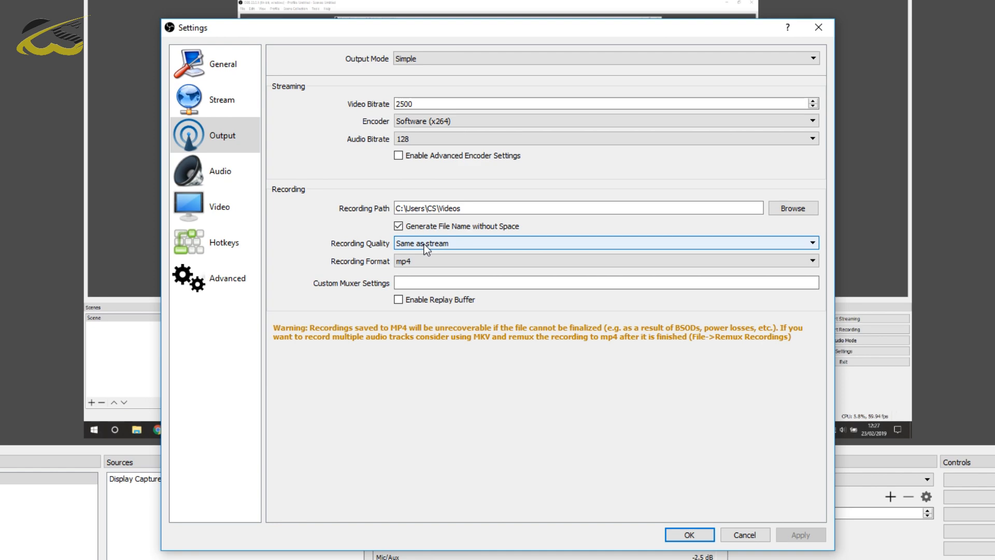
click(603, 244)
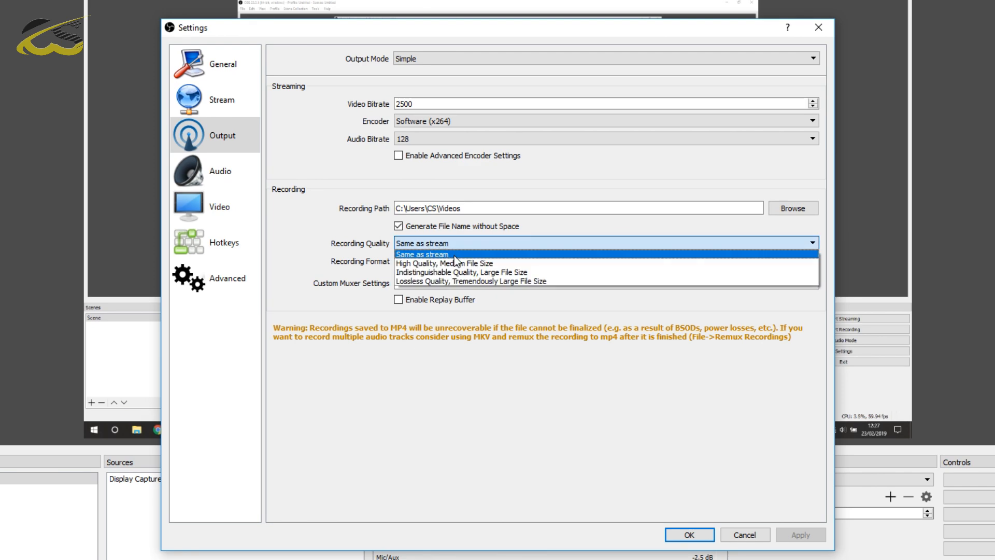
mouse_move(462, 263)
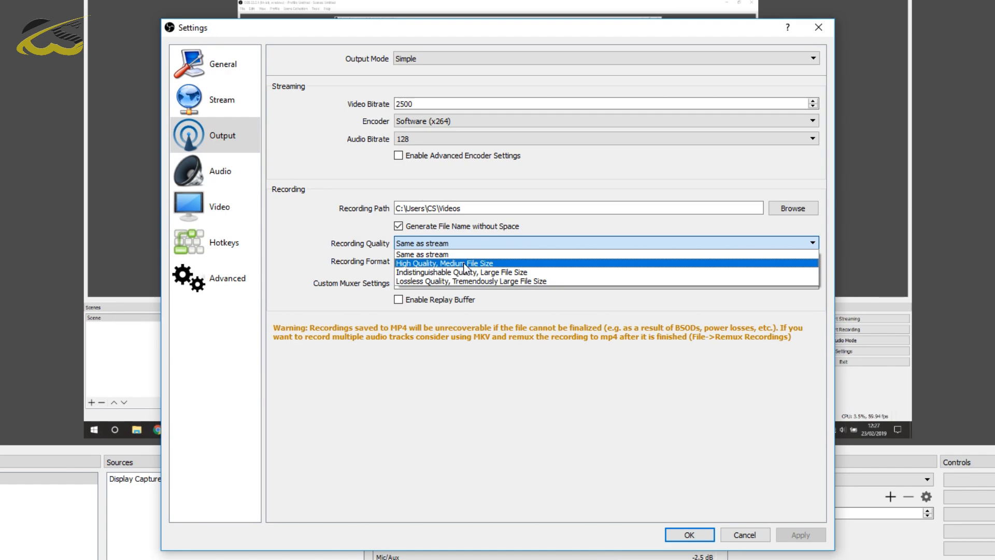
mouse_move(494, 274)
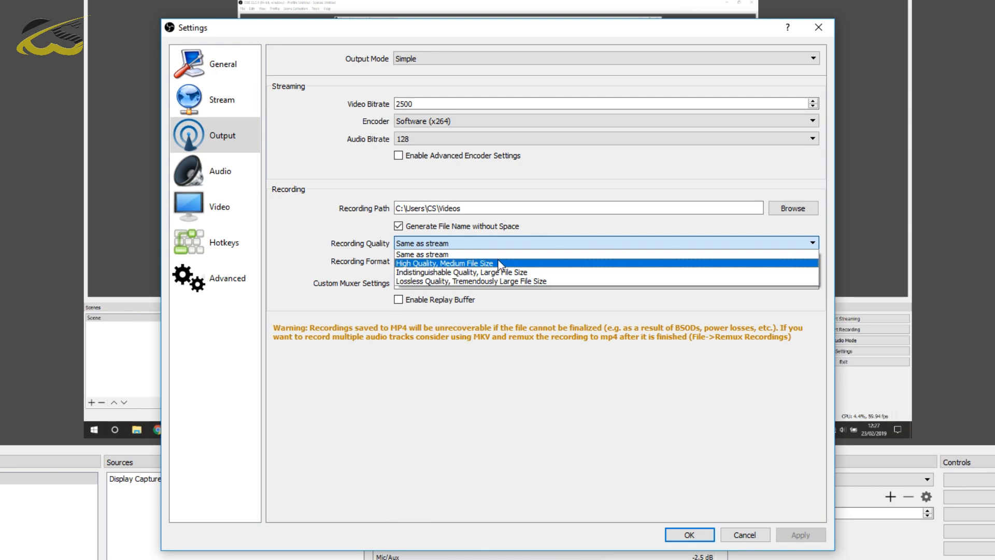
mouse_move(492, 281)
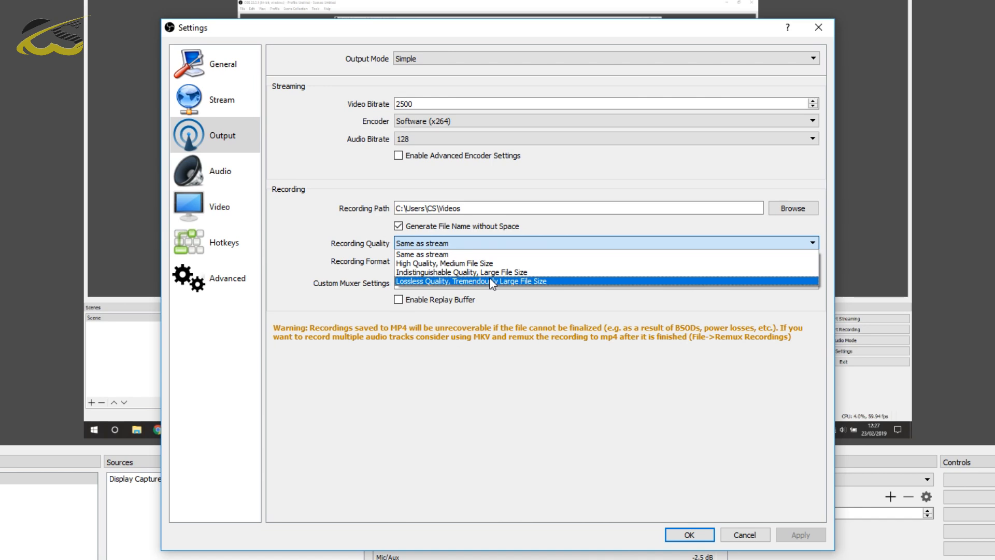
mouse_move(336, 244)
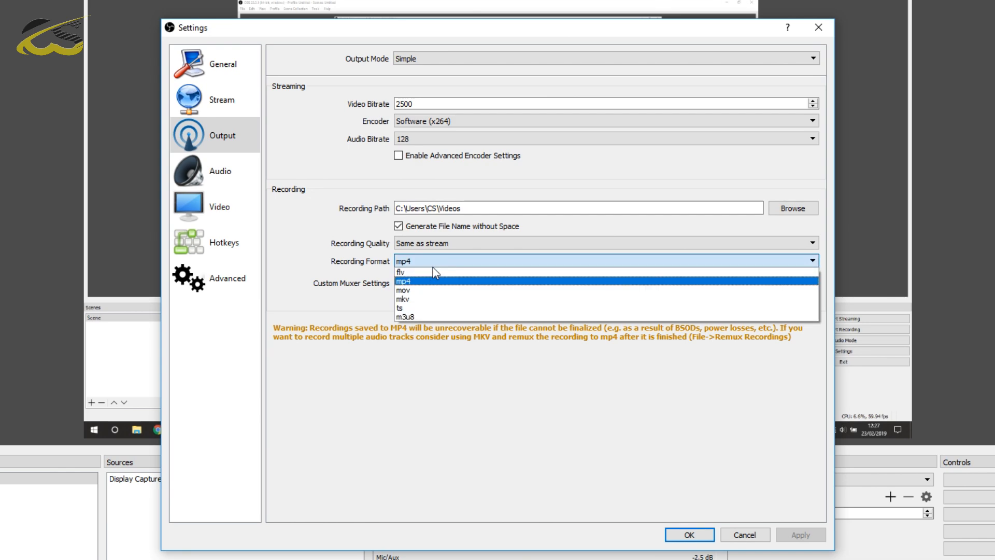
mouse_move(439, 273)
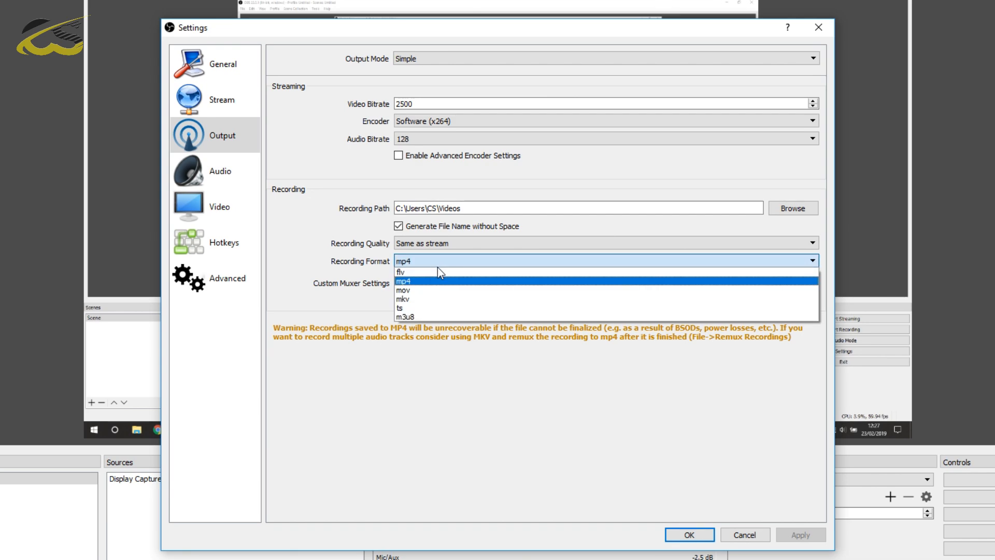
mouse_move(442, 299)
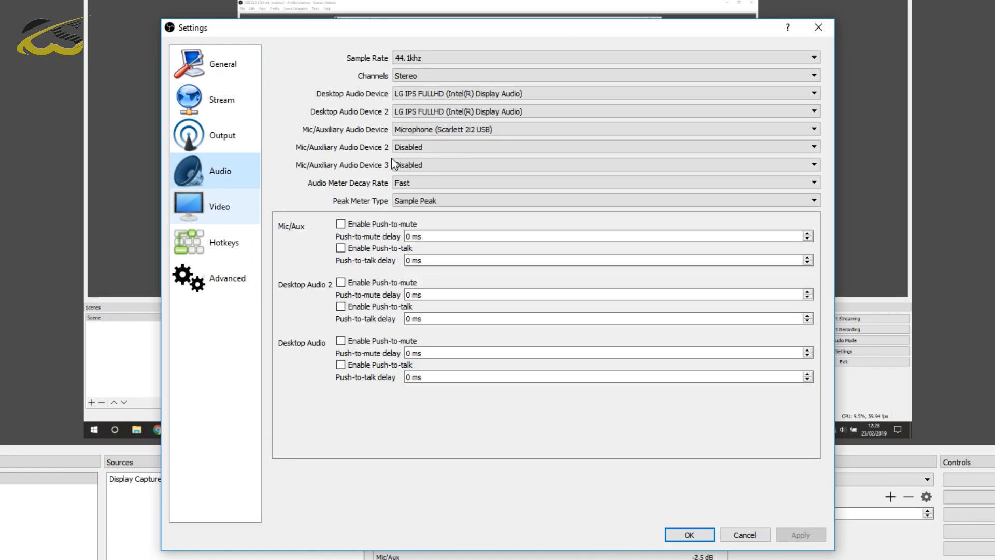
mouse_move(373, 108)
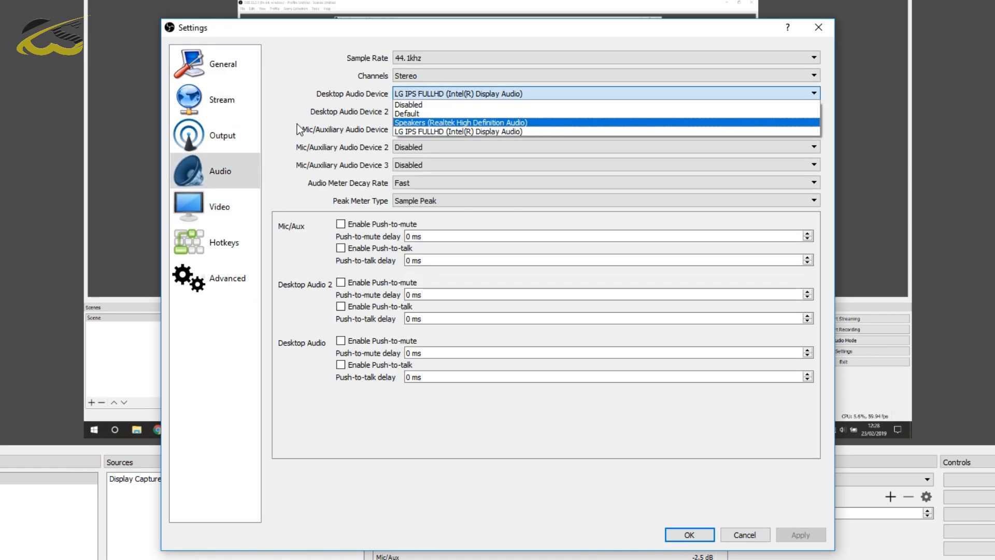
mouse_move(280, 135)
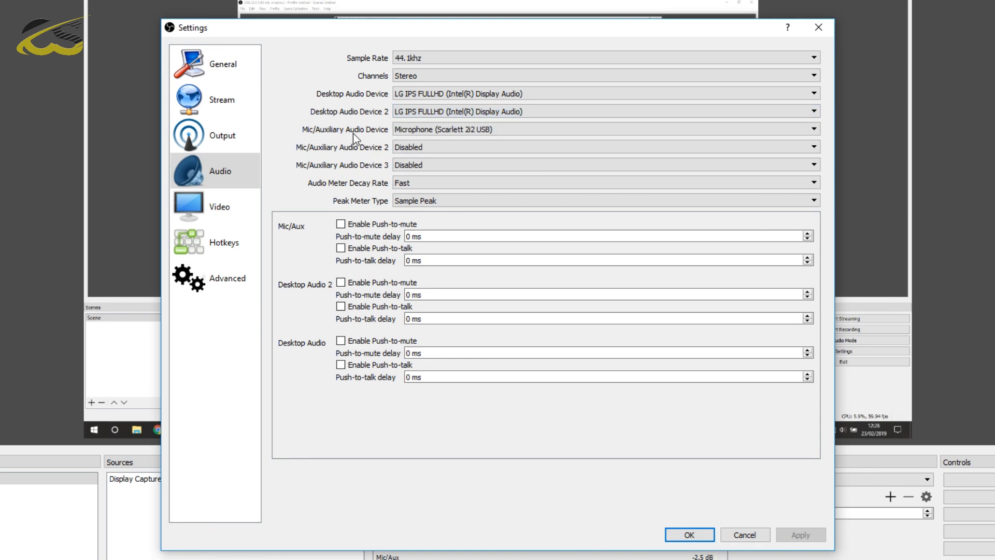
Step: Keep Microphone (Scarlett 2i2 USB) selected as the Mic/Auxiliary audio device
click(602, 129)
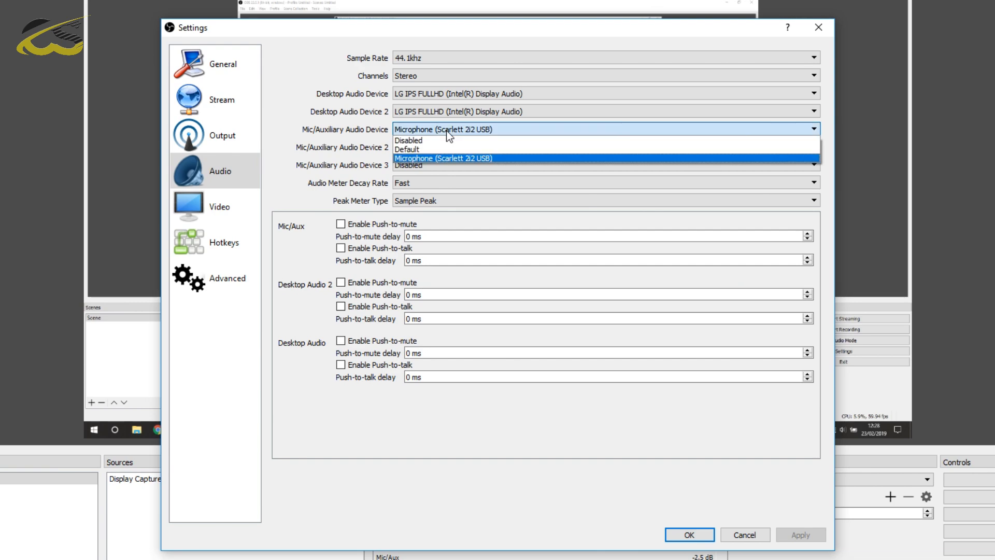
mouse_move(329, 144)
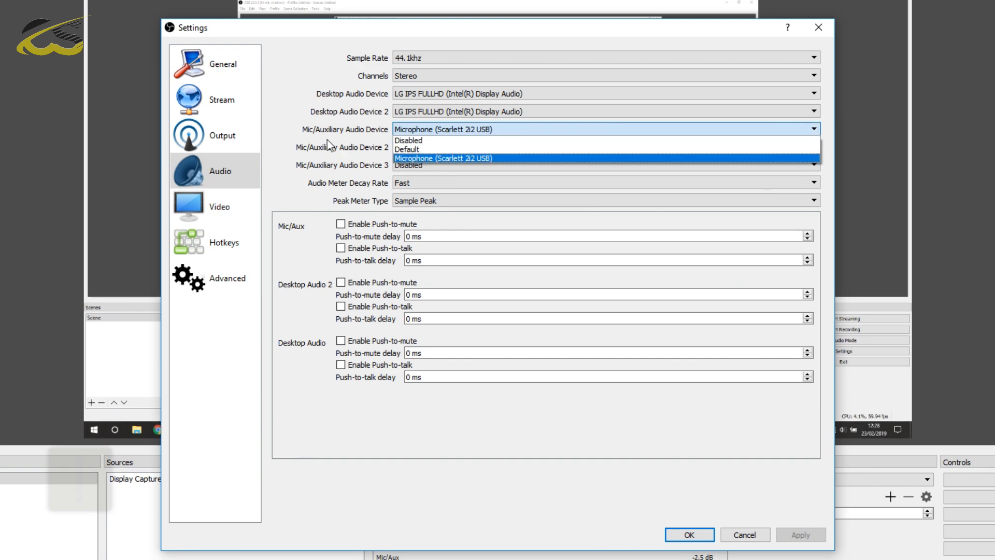
click(219, 206)
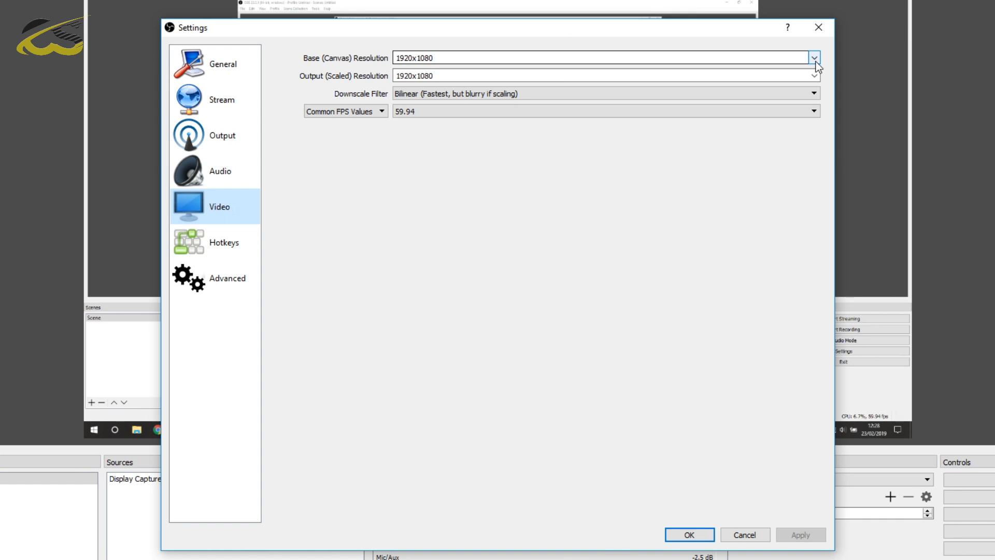
click(814, 58)
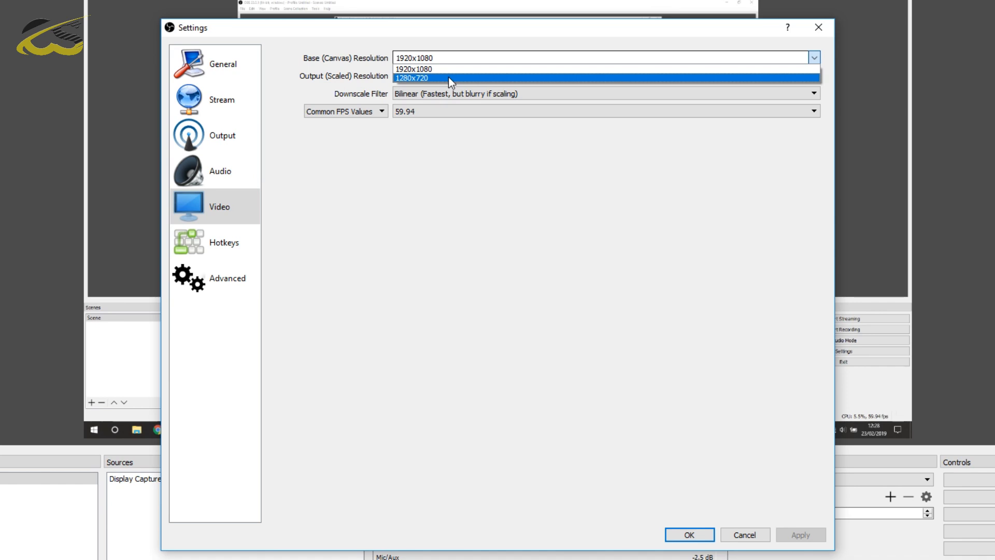
mouse_move(416, 68)
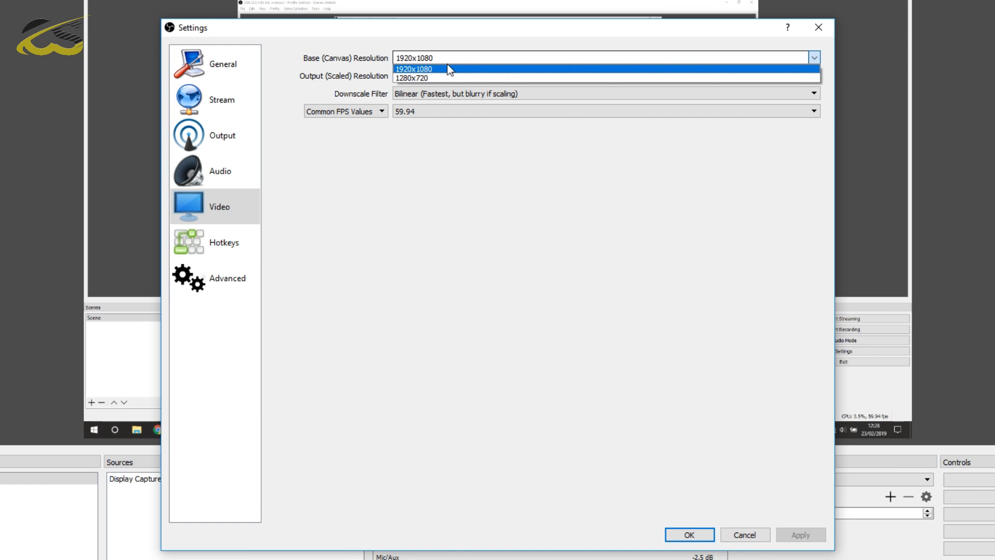
click(413, 69)
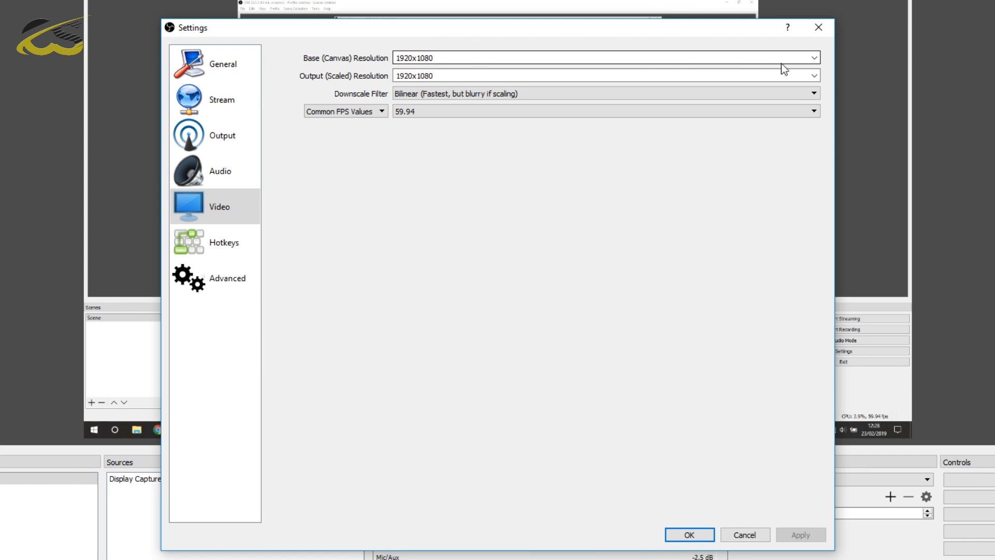
click(813, 57)
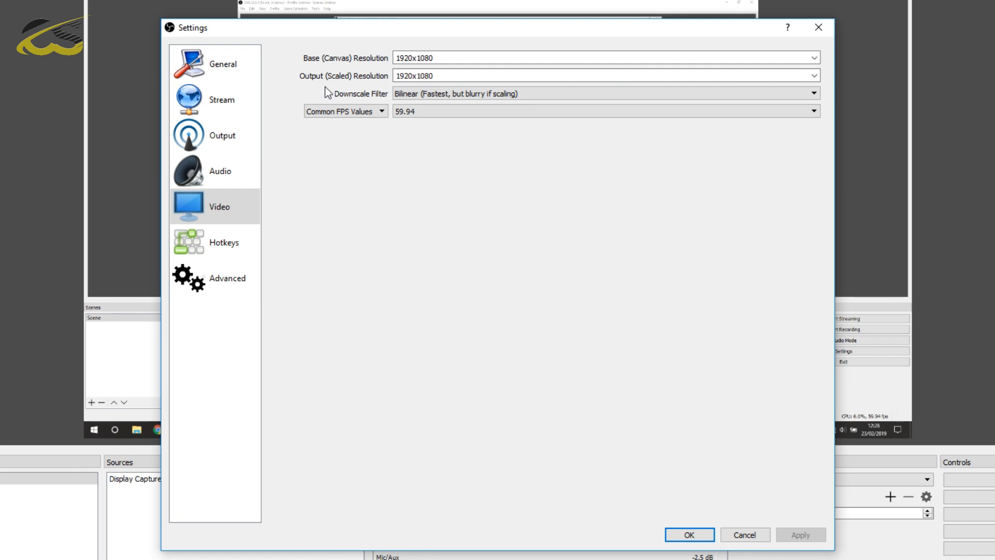
mouse_move(772, 93)
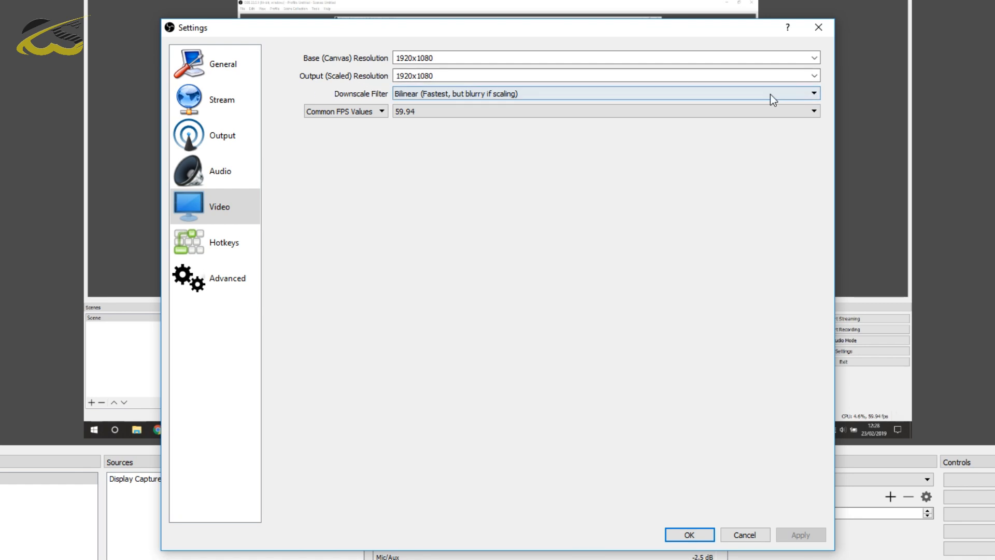
click(813, 74)
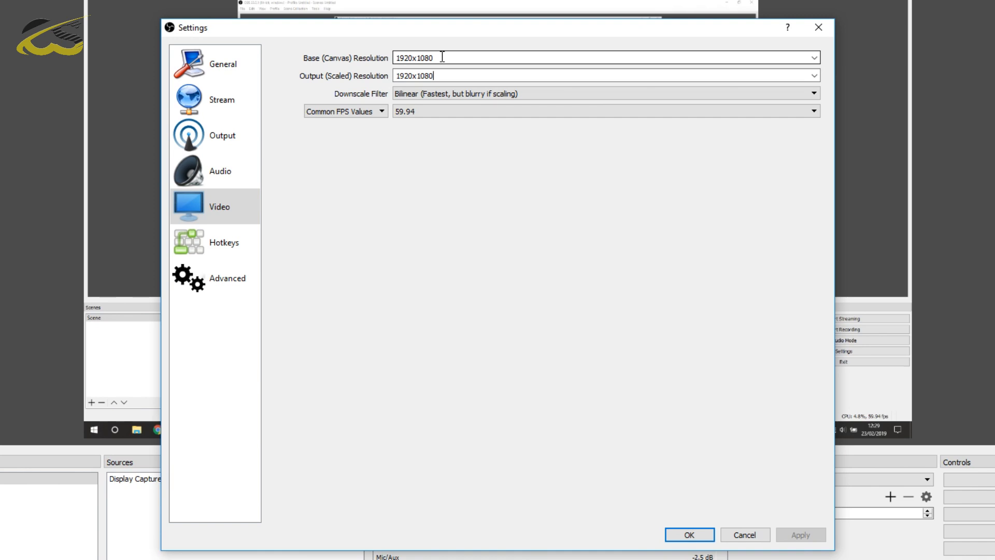
click(813, 76)
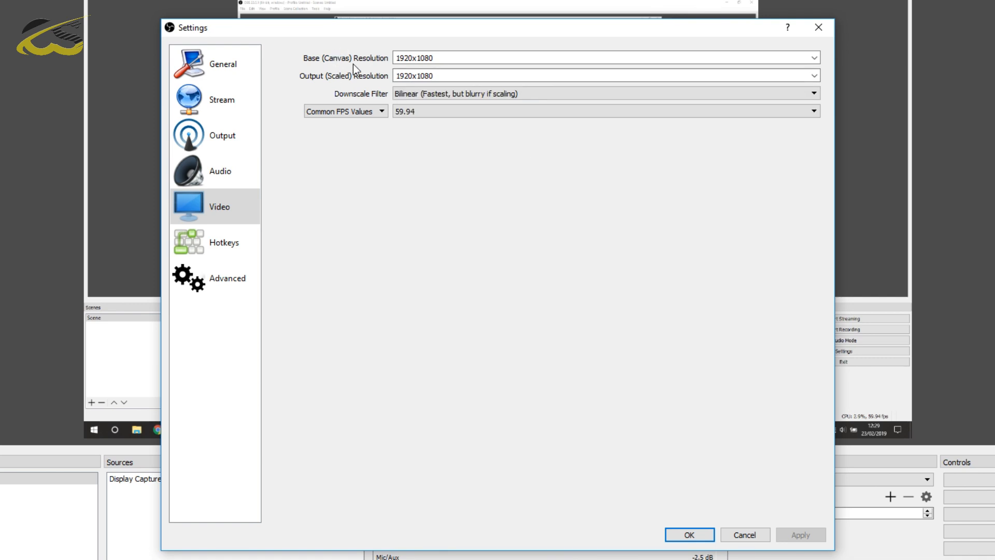
click(814, 57)
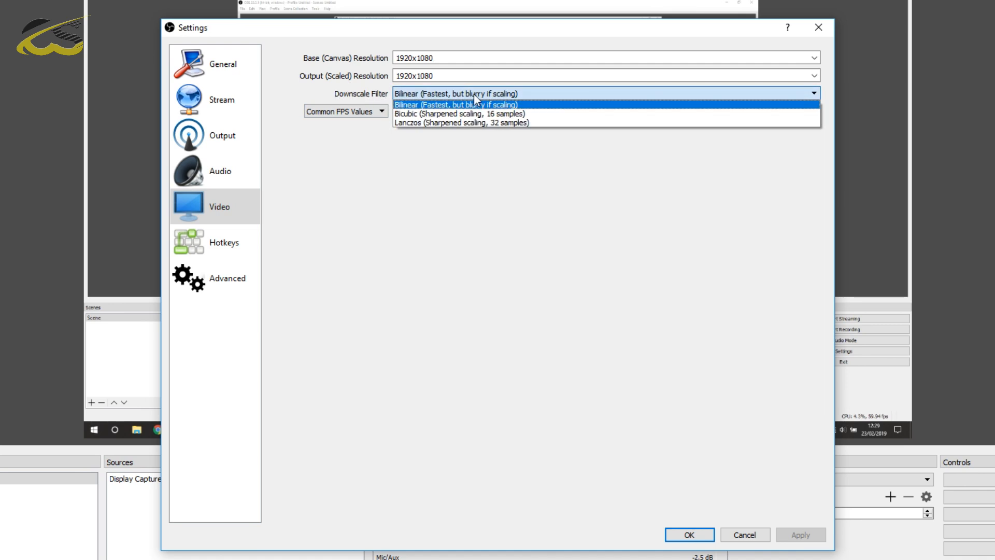
mouse_move(477, 113)
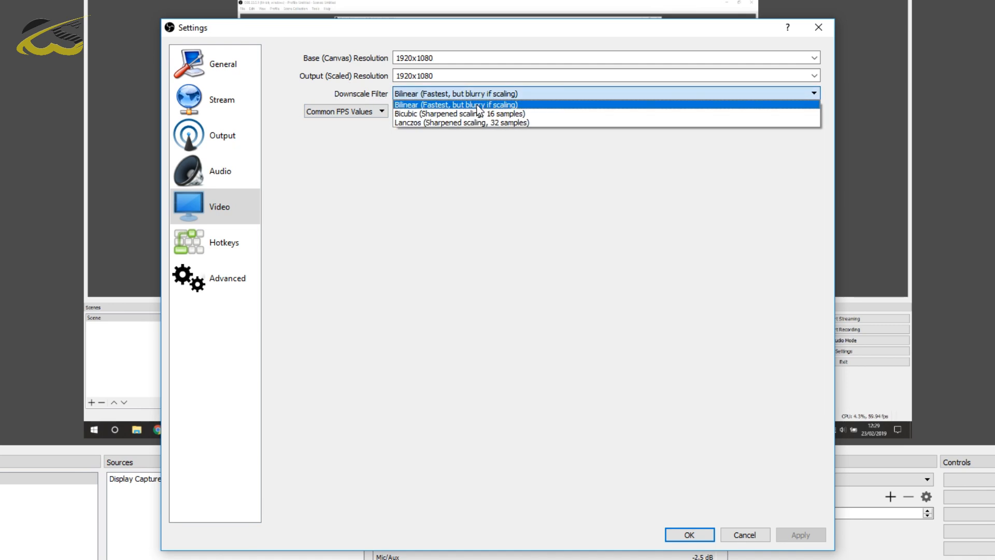
mouse_move(531, 112)
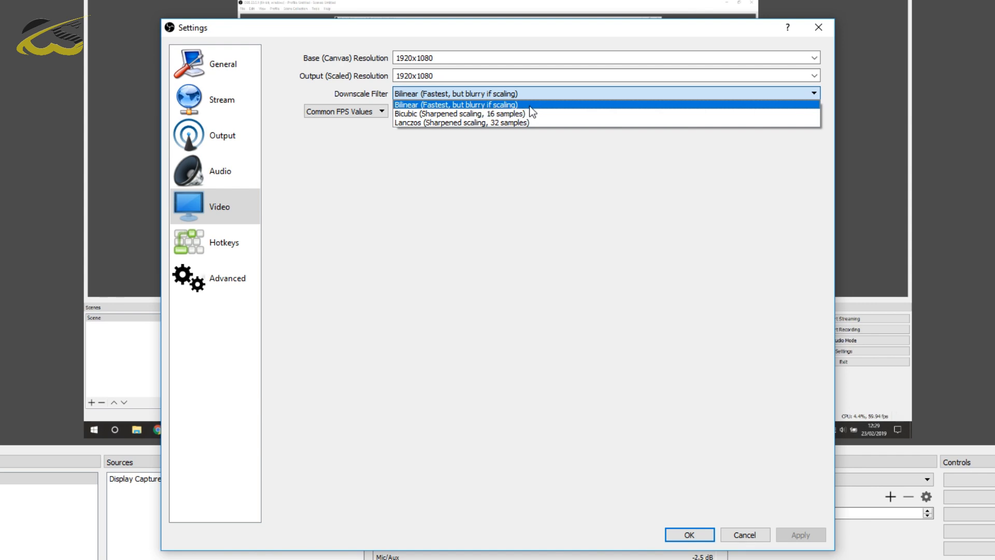
mouse_move(529, 112)
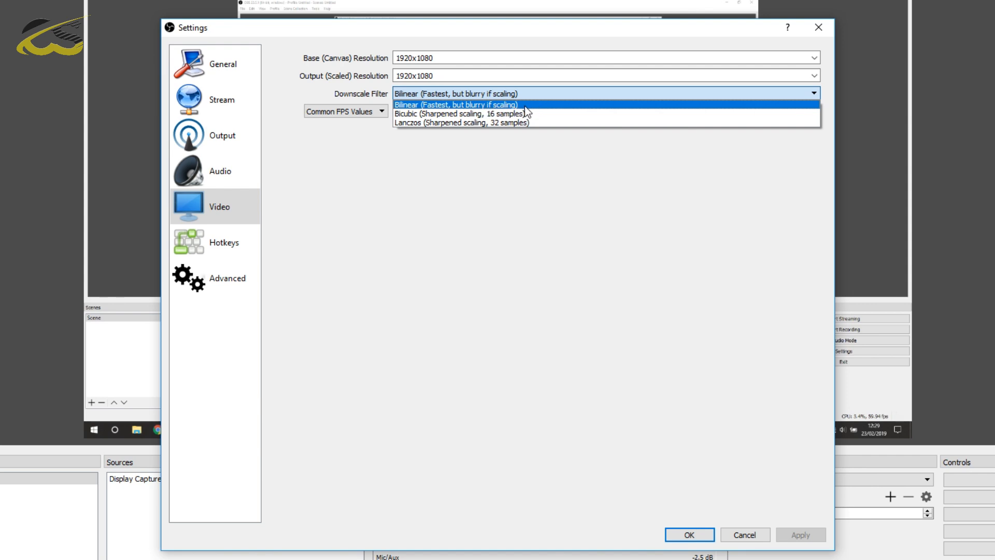
mouse_move(511, 113)
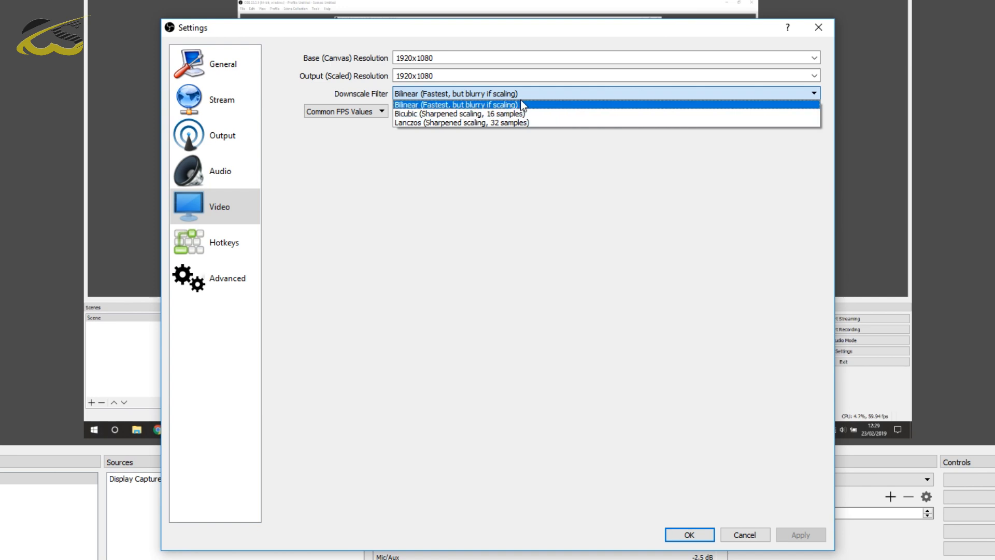
click(456, 105)
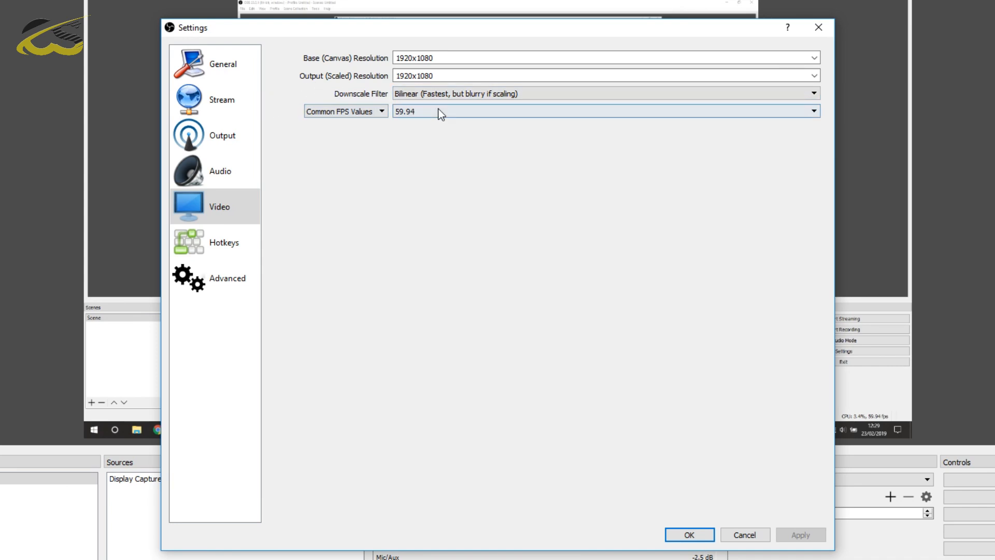
click(603, 110)
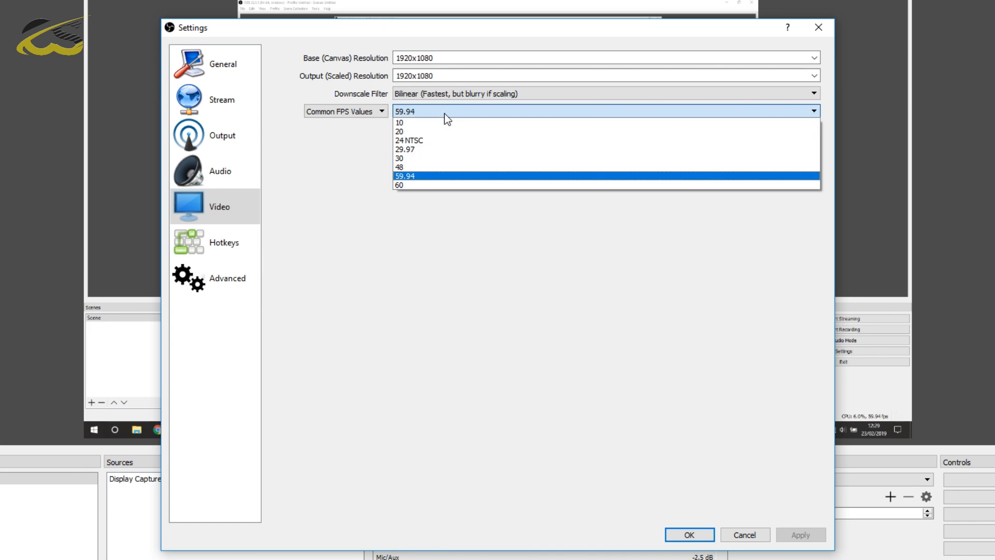
mouse_move(406, 131)
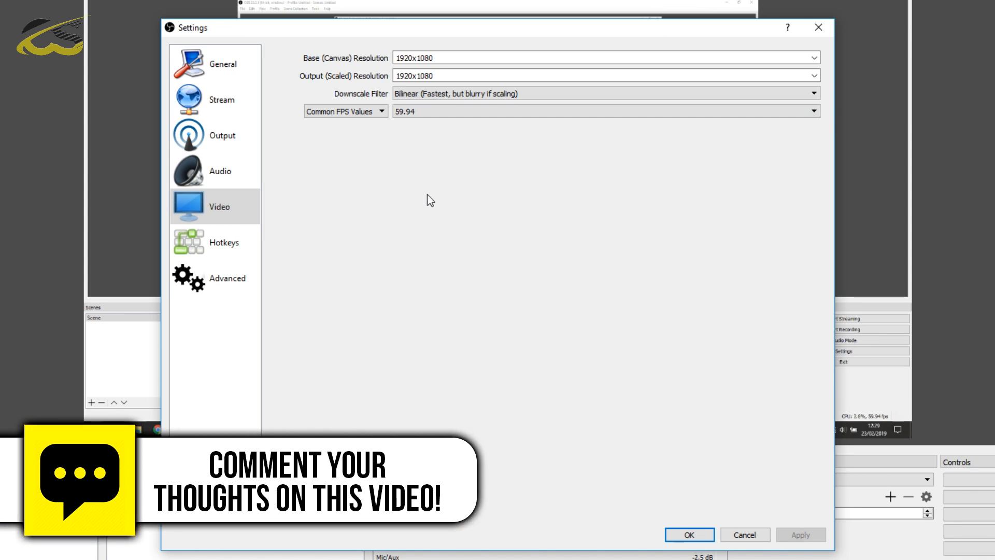
Step: Review the Hotkeys page, then show the Advanced page with its default priority and renderer
click(223, 242)
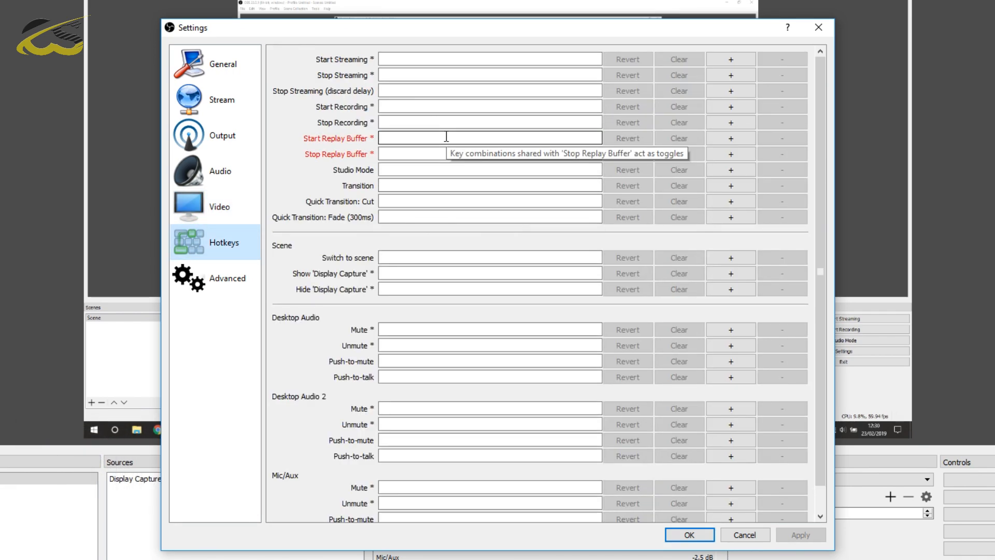
mouse_move(248, 288)
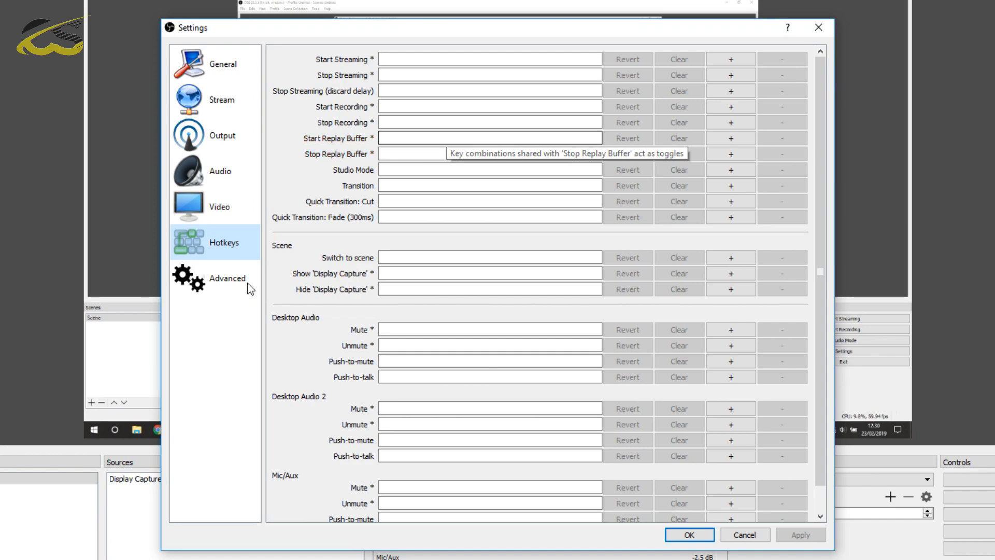
click(226, 278)
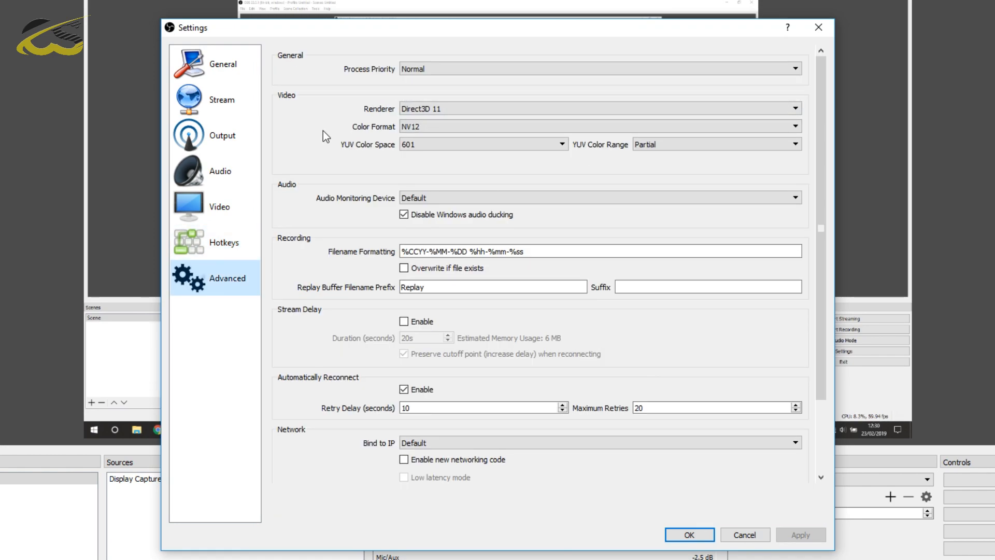
mouse_move(348, 353)
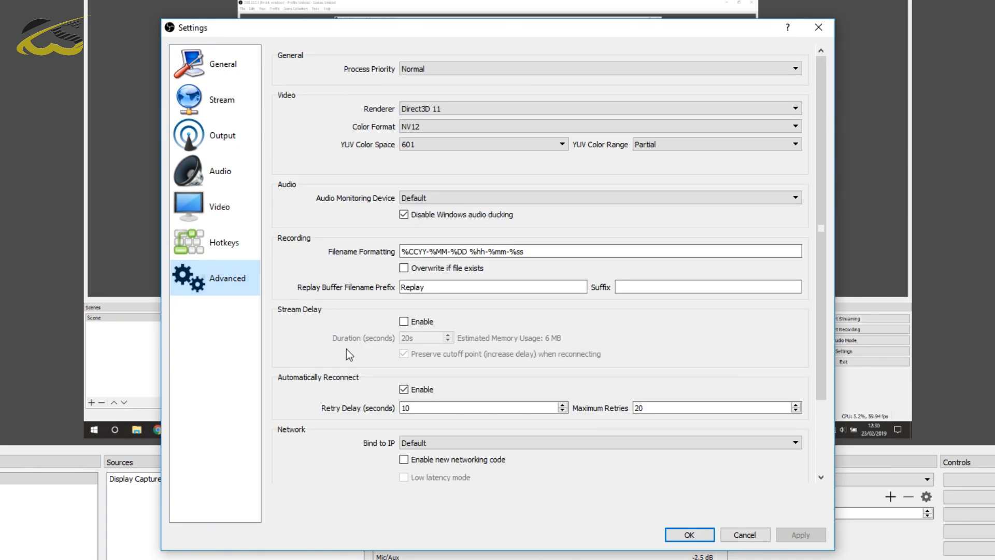
mouse_move(666, 443)
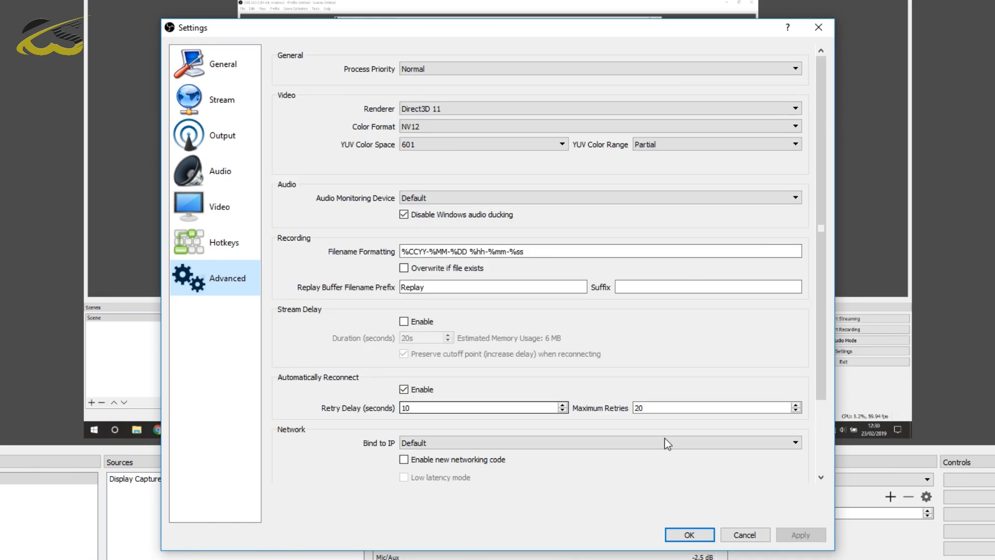
Step: Confirm the Settings dialog with OK, returning to the main window ready to record
click(689, 535)
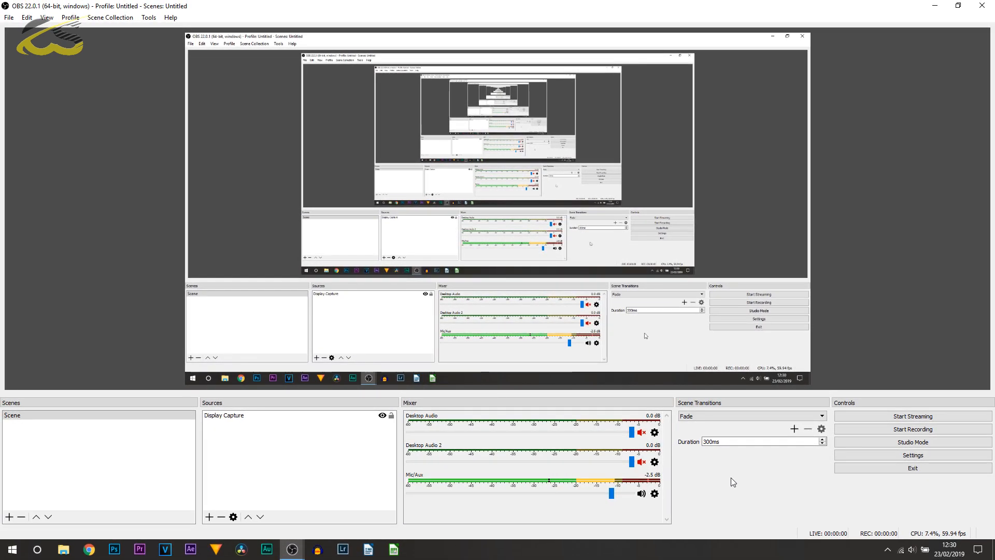
mouse_move(912, 429)
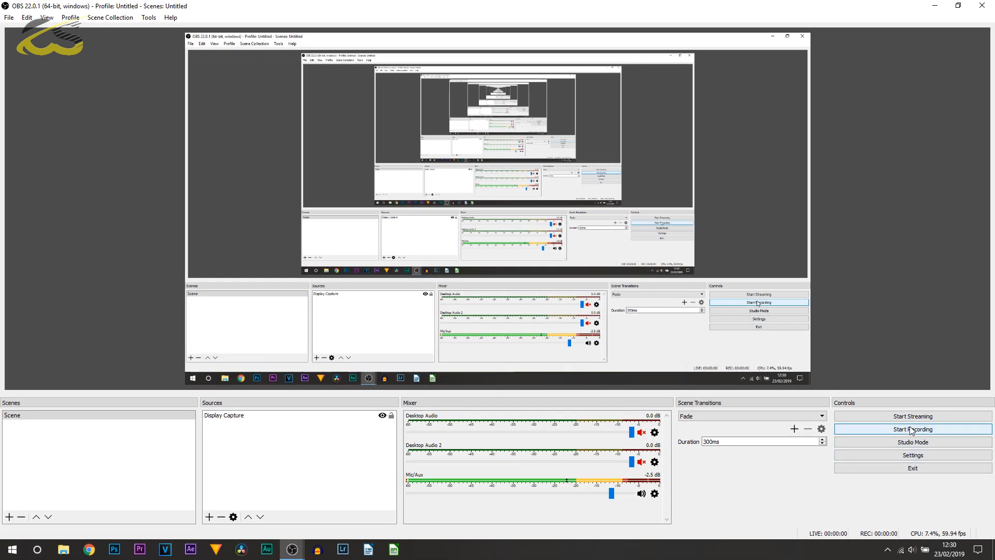